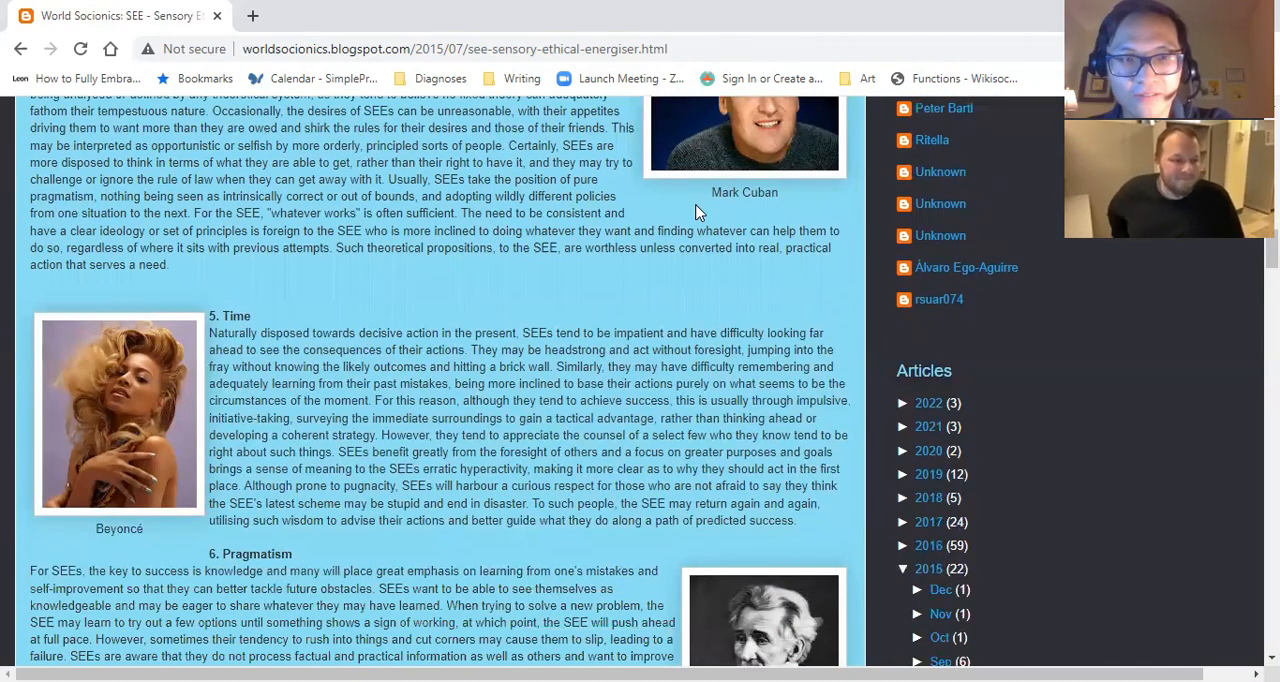
pyautogui.scroll(-3)
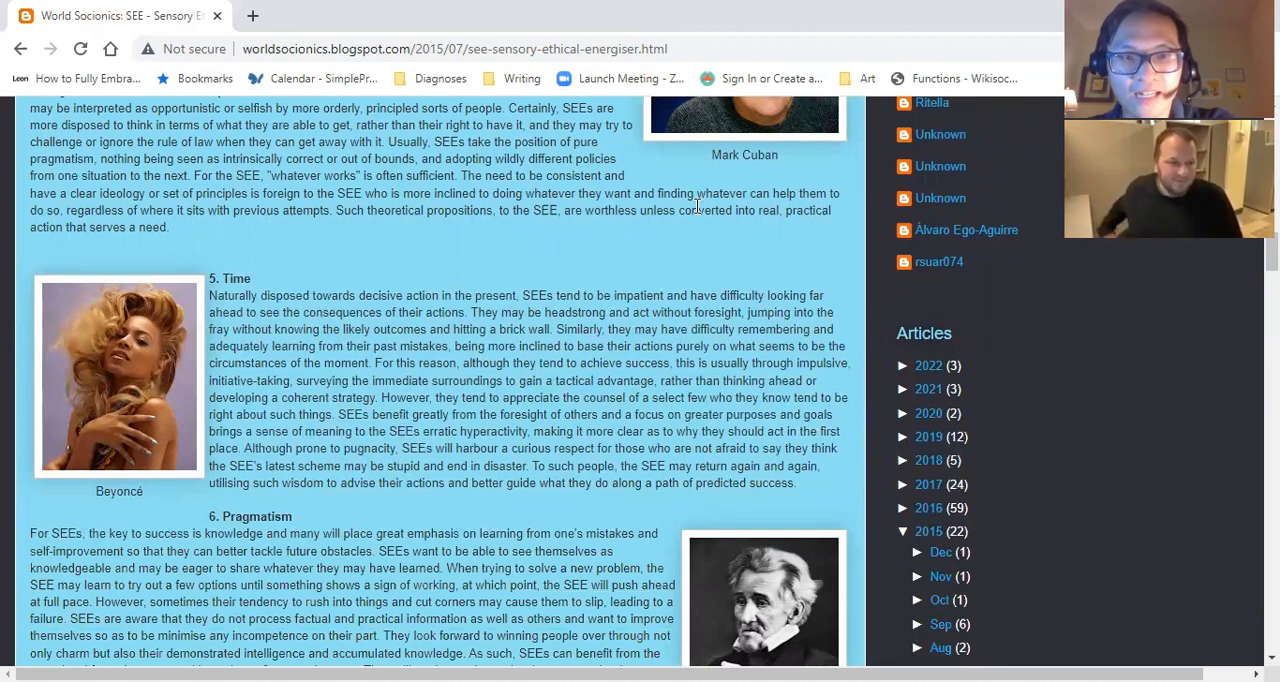
pyautogui.scroll(-3)
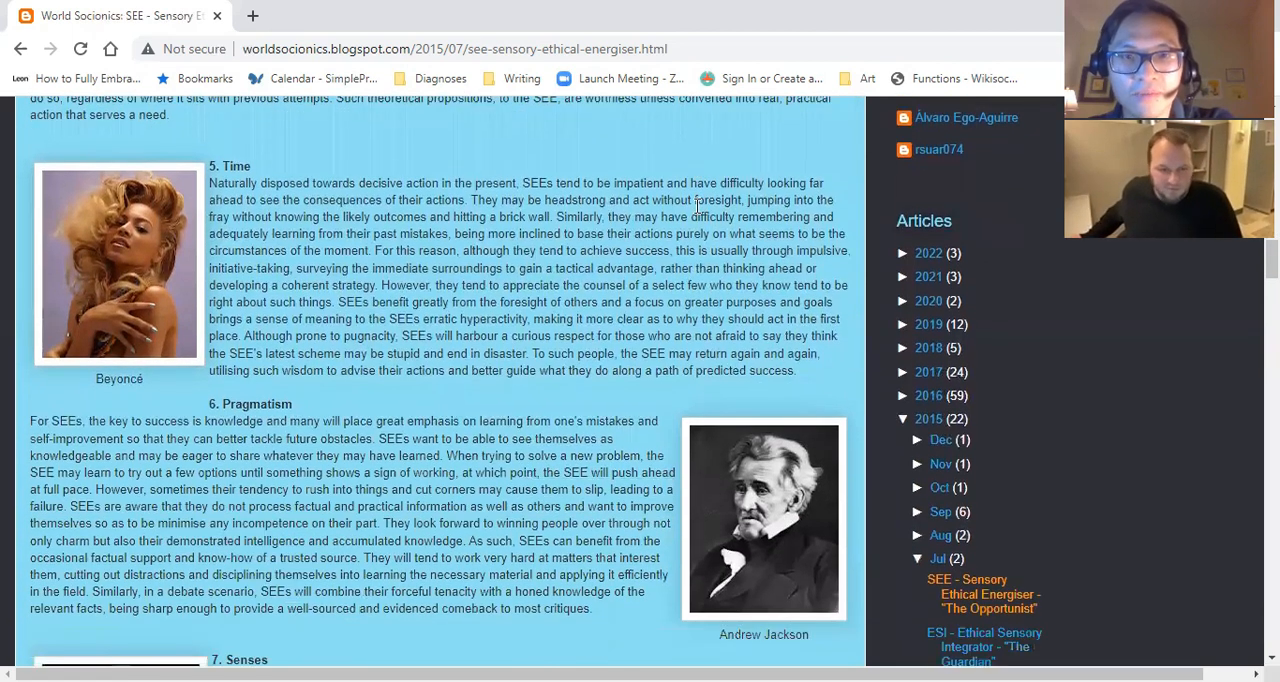
pyautogui.moveTo(858, 201)
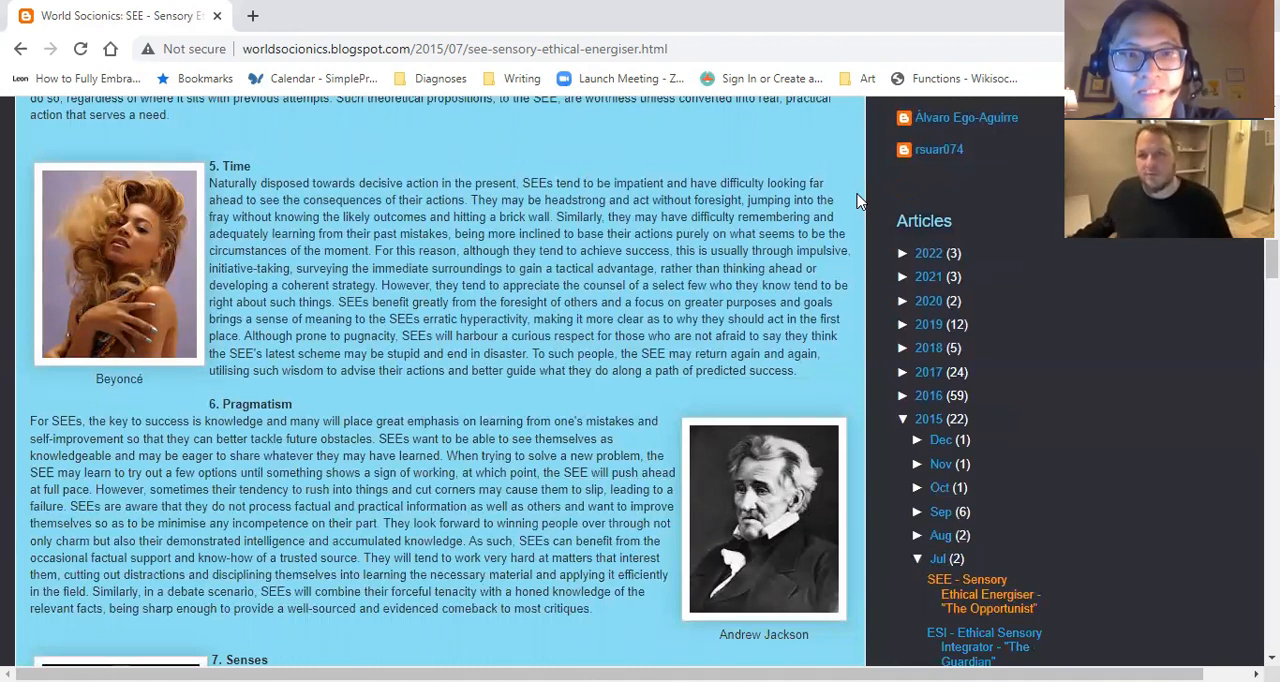
pyautogui.scroll(-3)
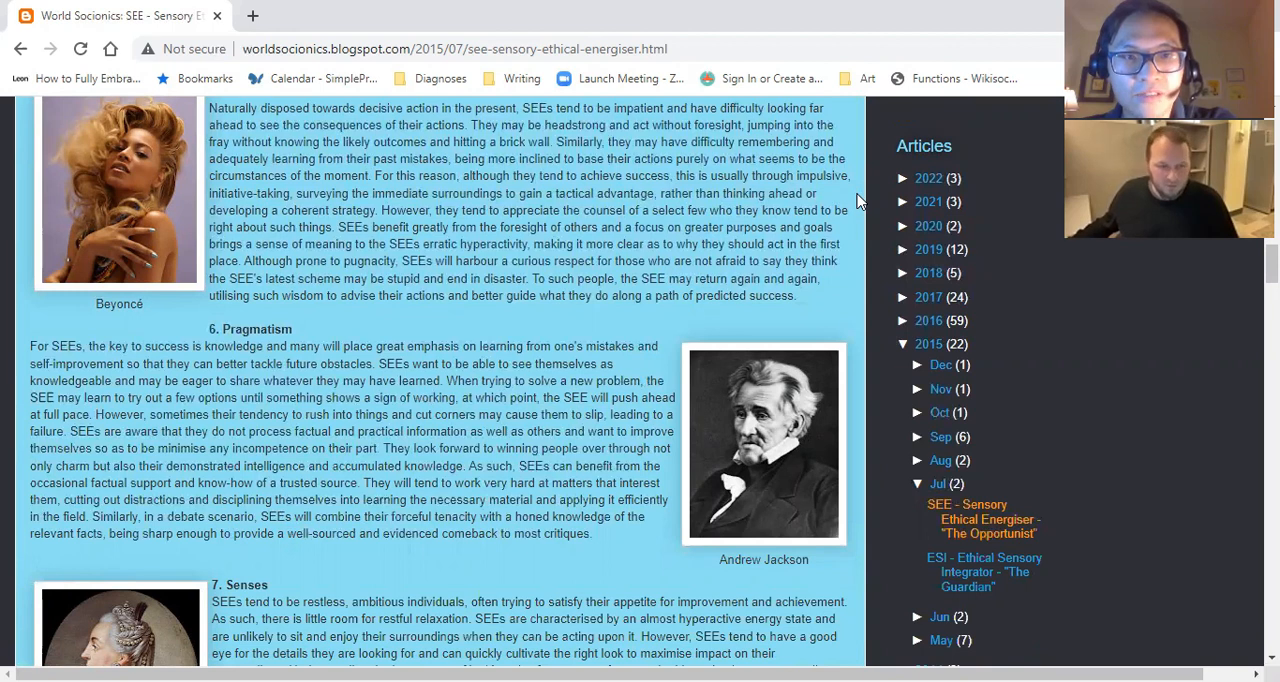
pyautogui.scroll(-3)
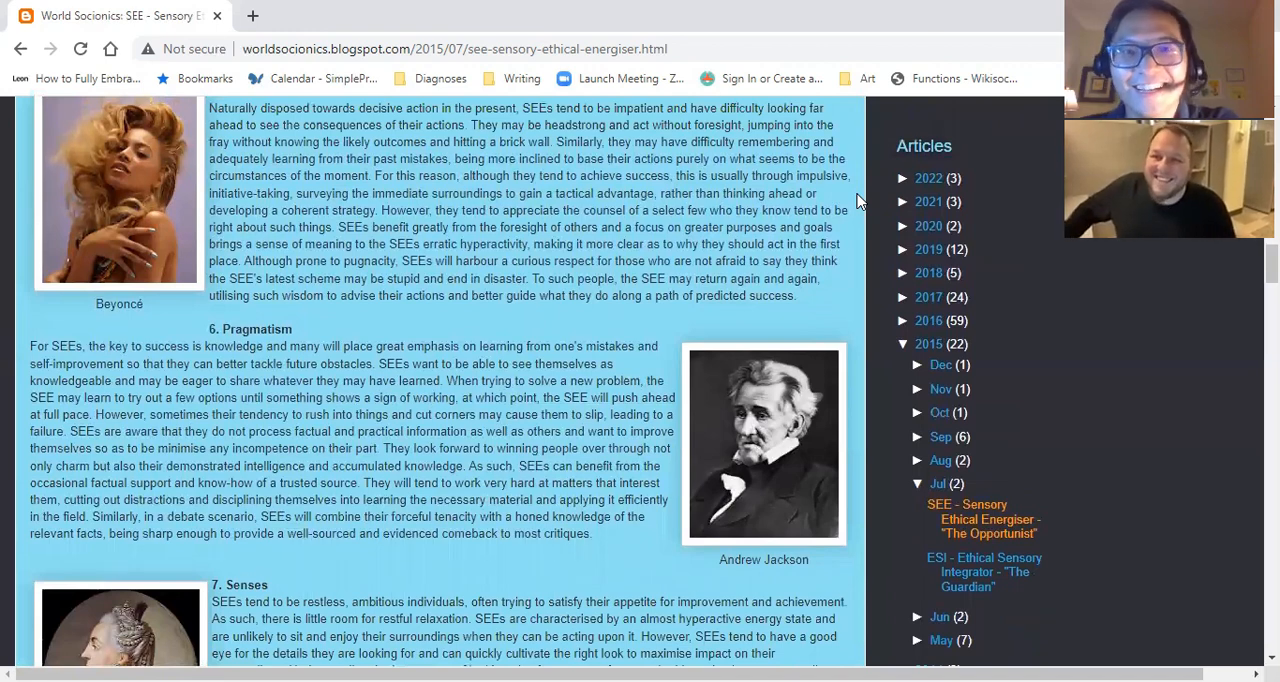
pyautogui.scroll(-3)
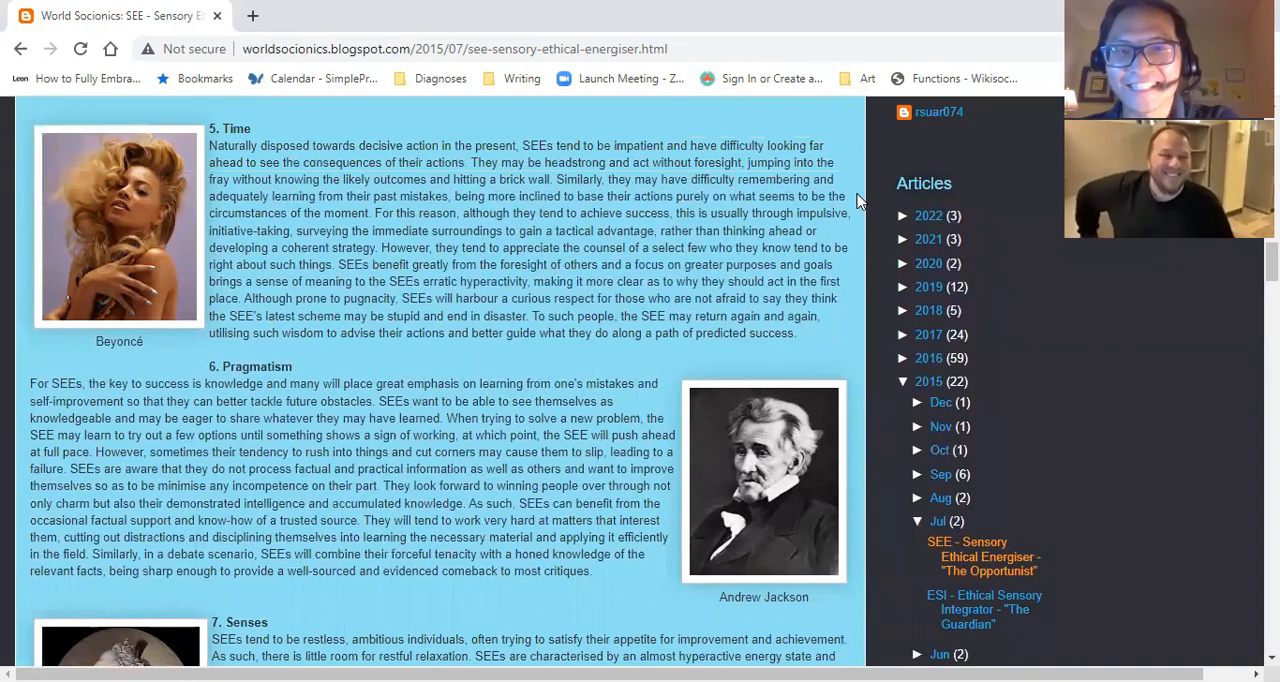
pyautogui.scroll(-3)
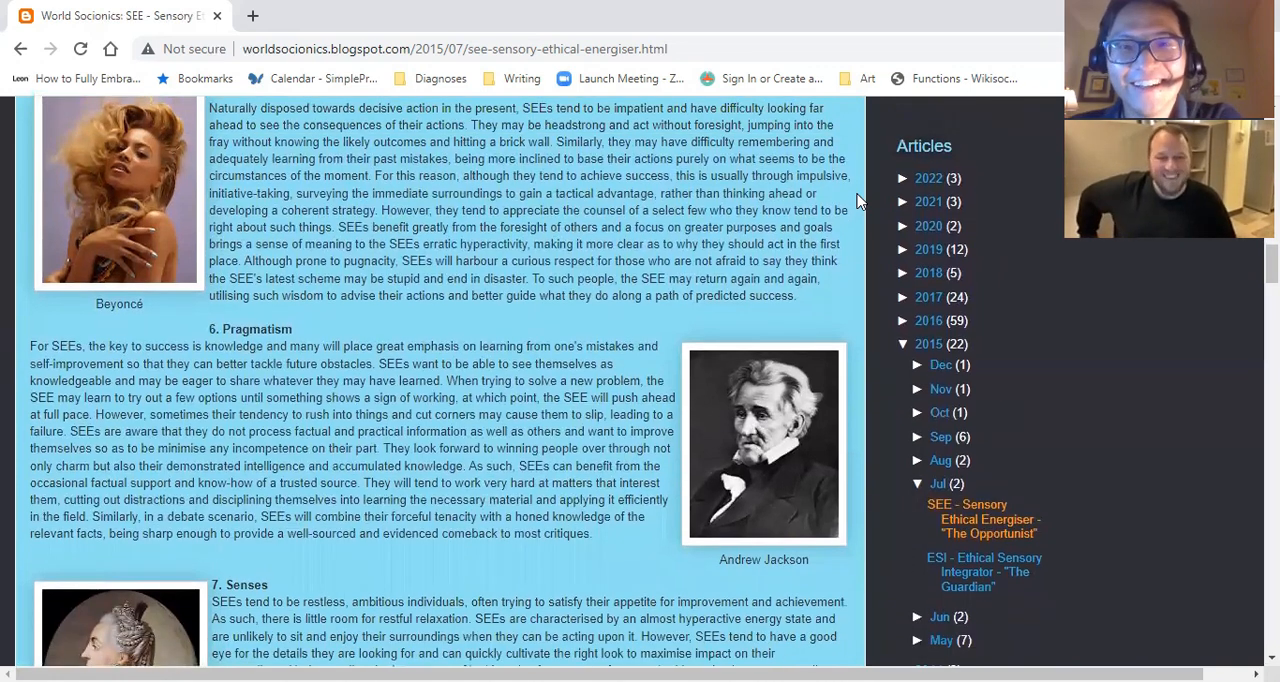
pyautogui.scroll(-3)
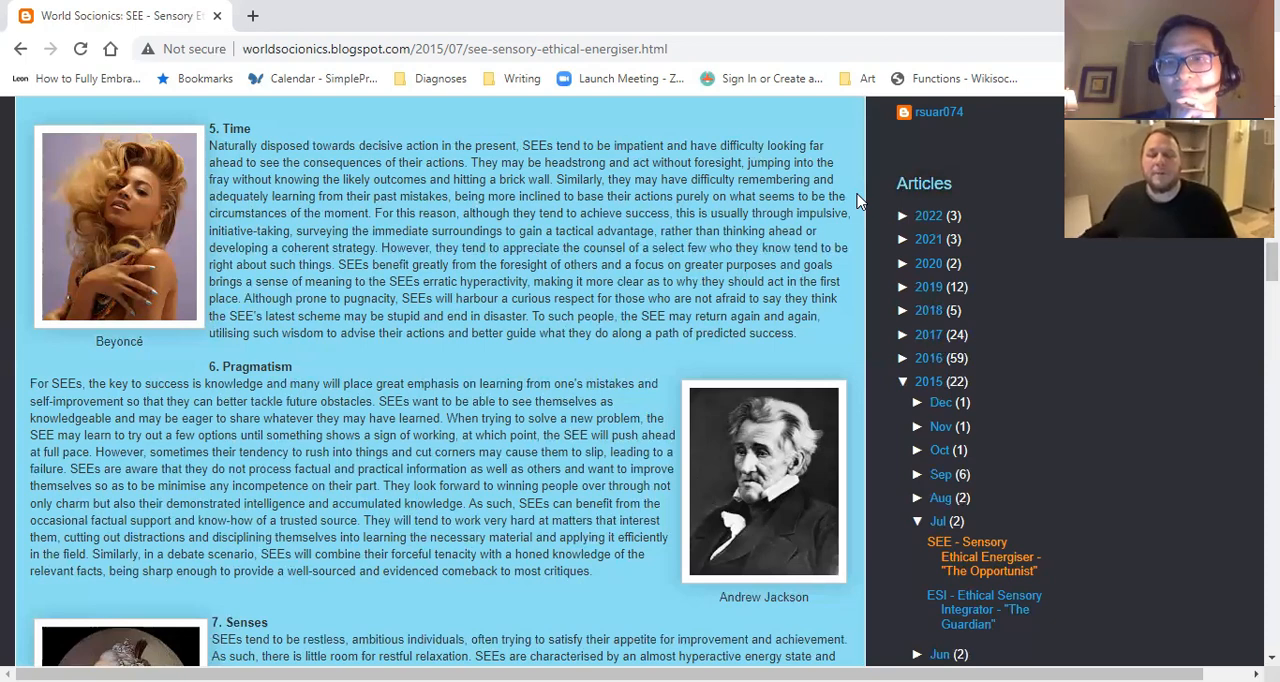
pyautogui.scroll(-3)
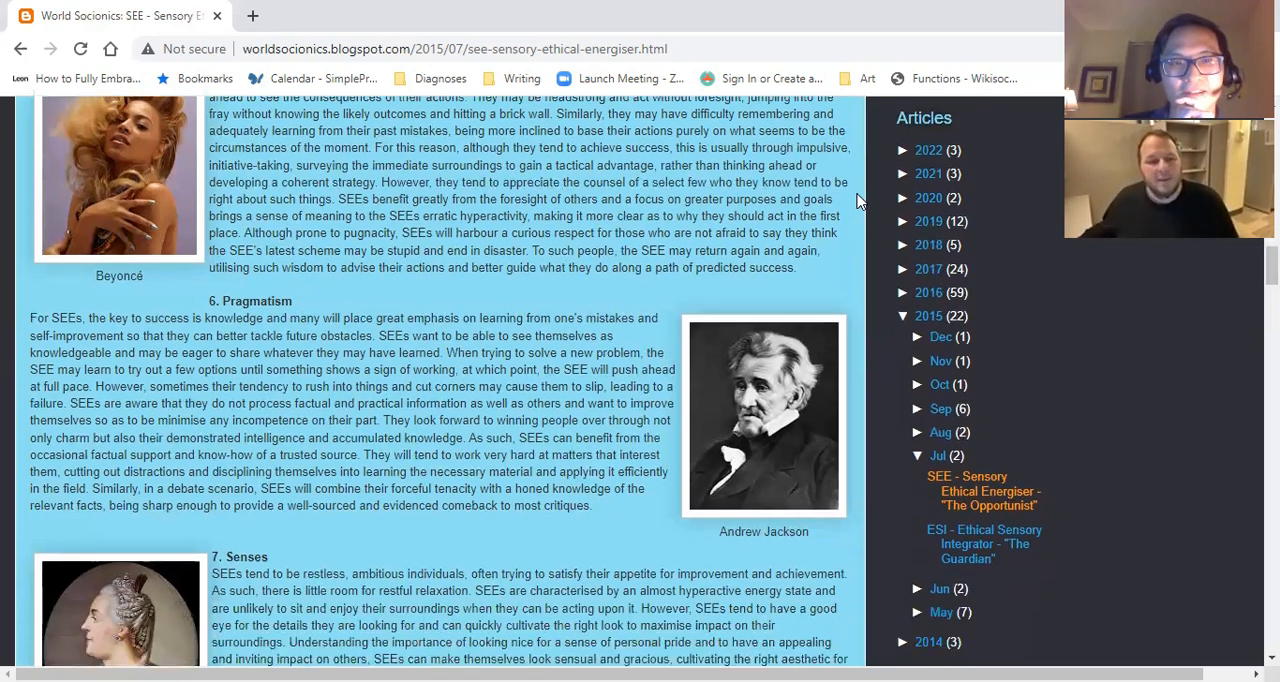
pyautogui.scroll(-3)
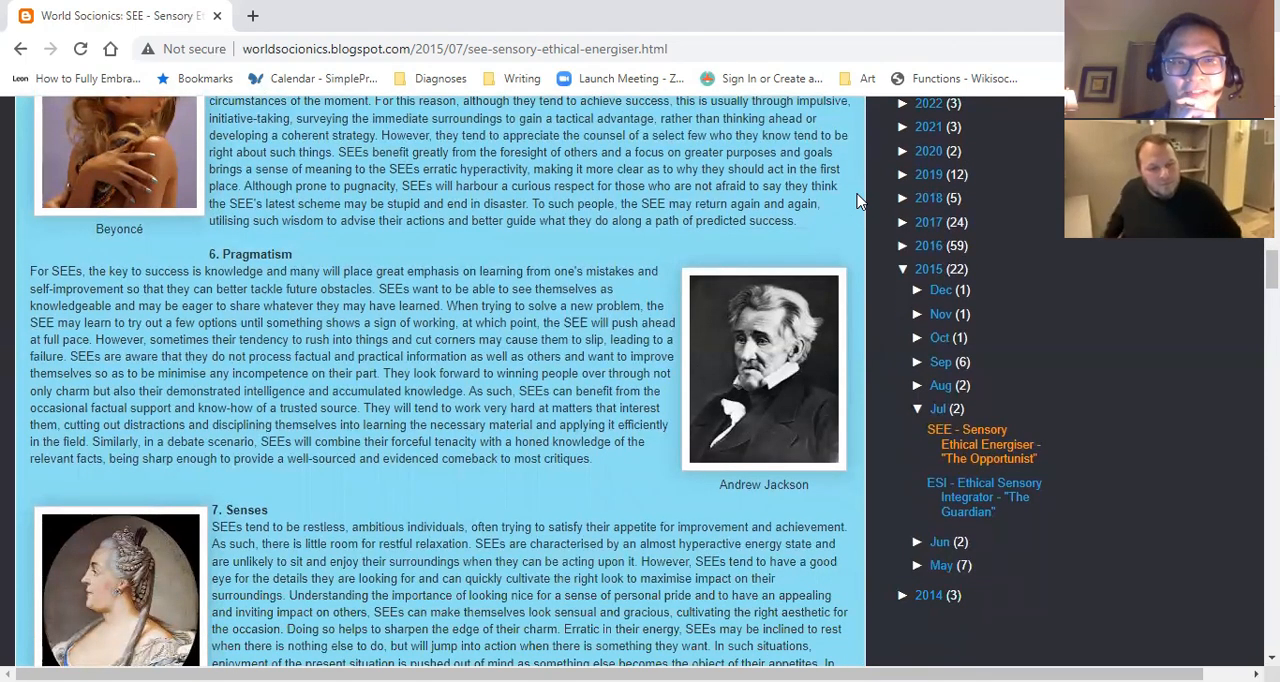
pyautogui.scroll(-3)
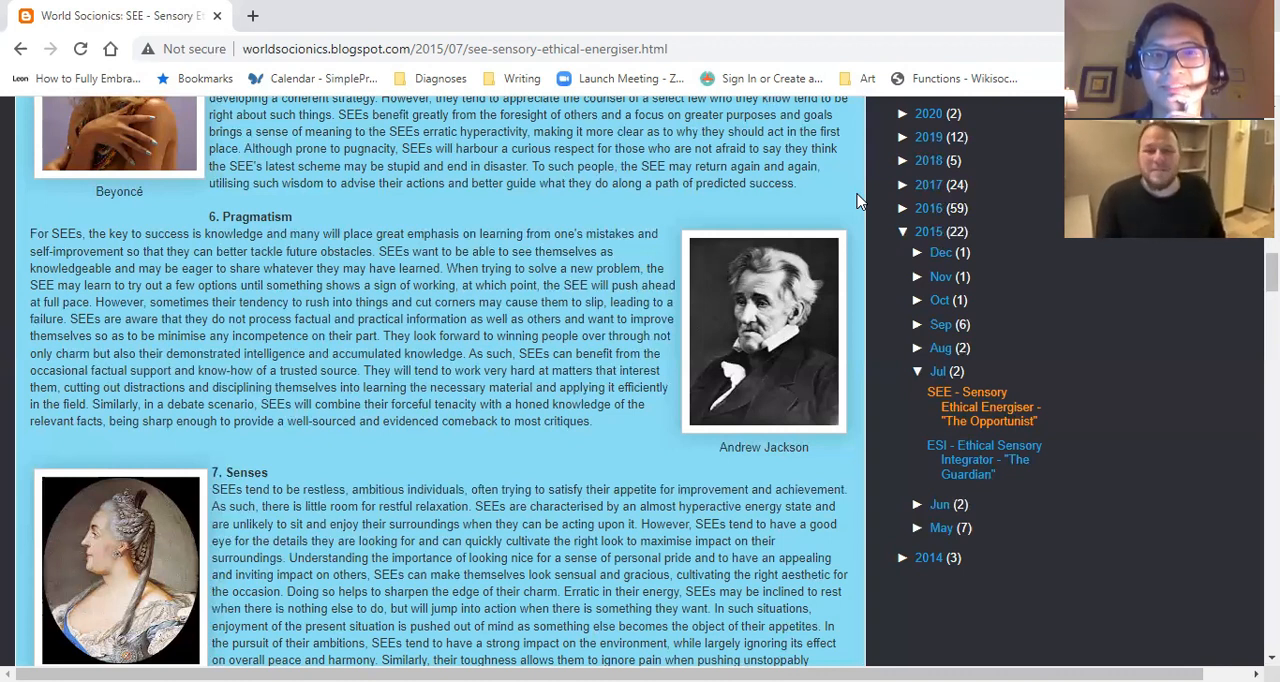
pyautogui.scroll(-3)
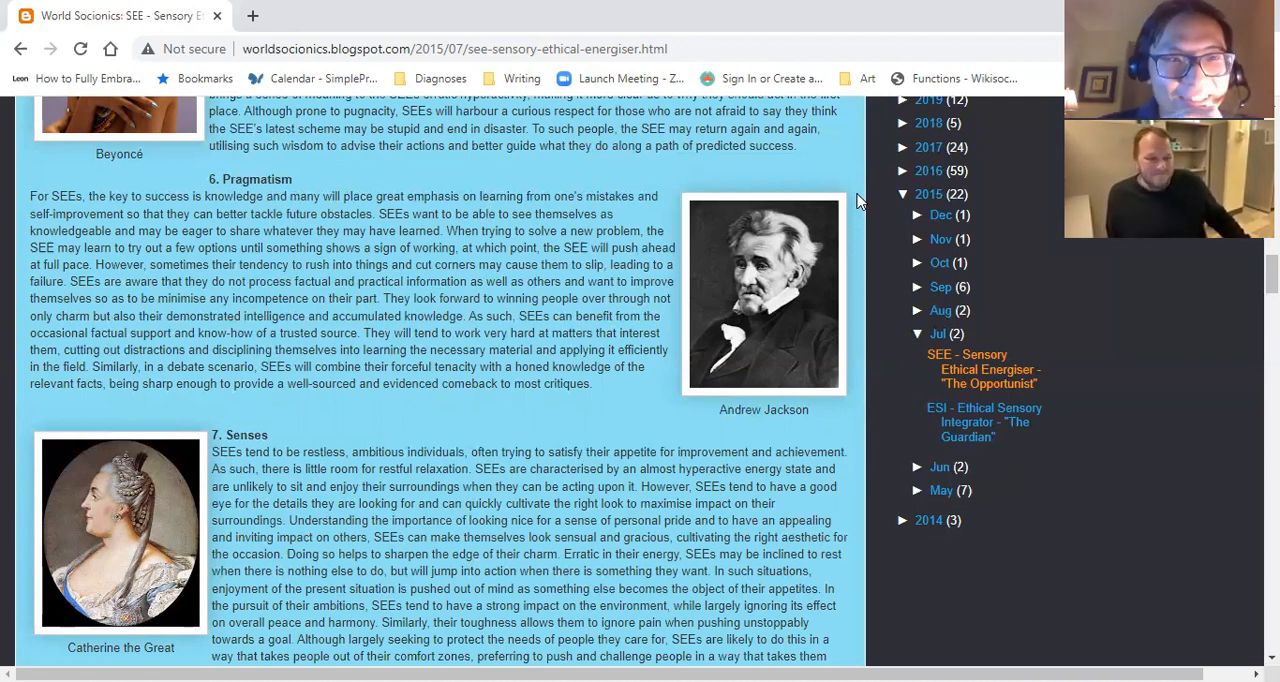
pyautogui.scroll(-3)
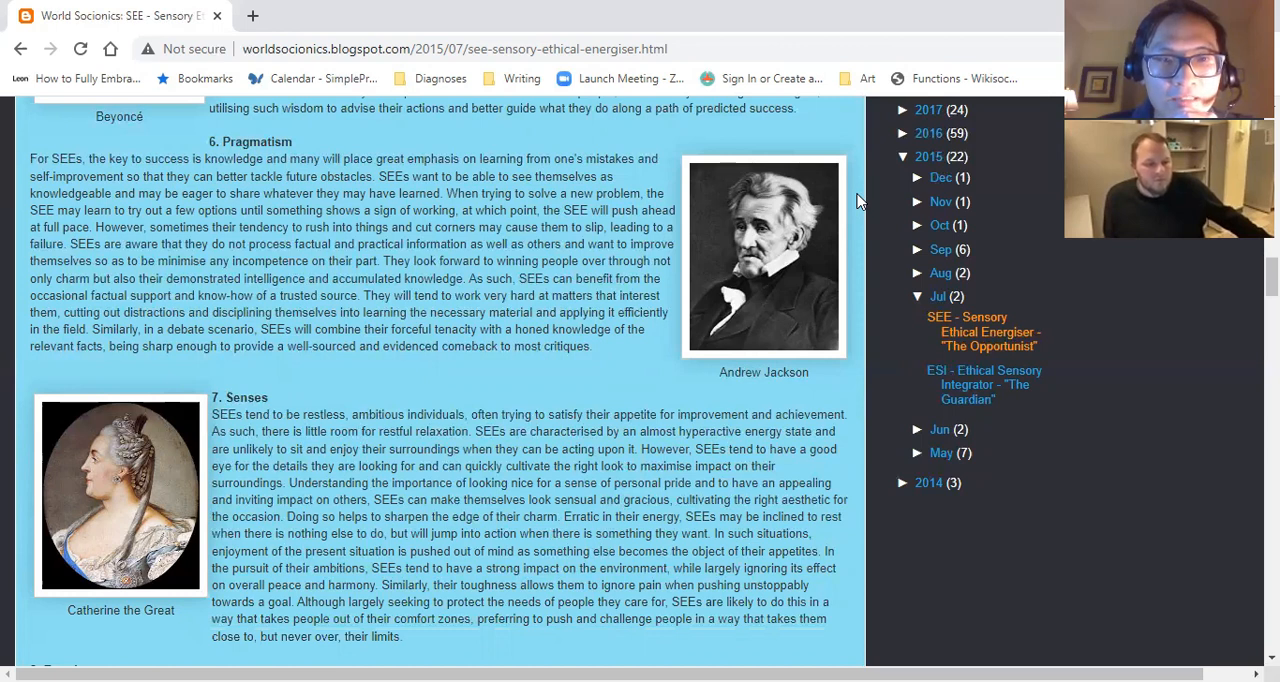
pyautogui.scroll(-3)
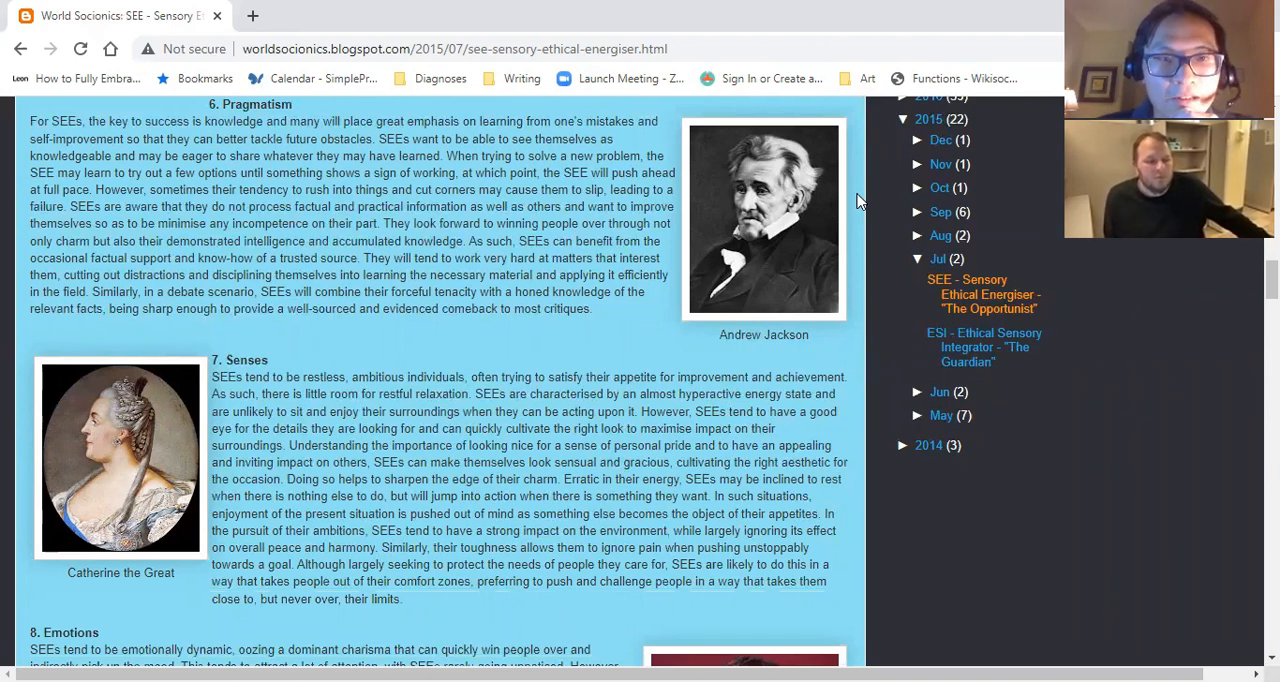
pyautogui.scroll(-3)
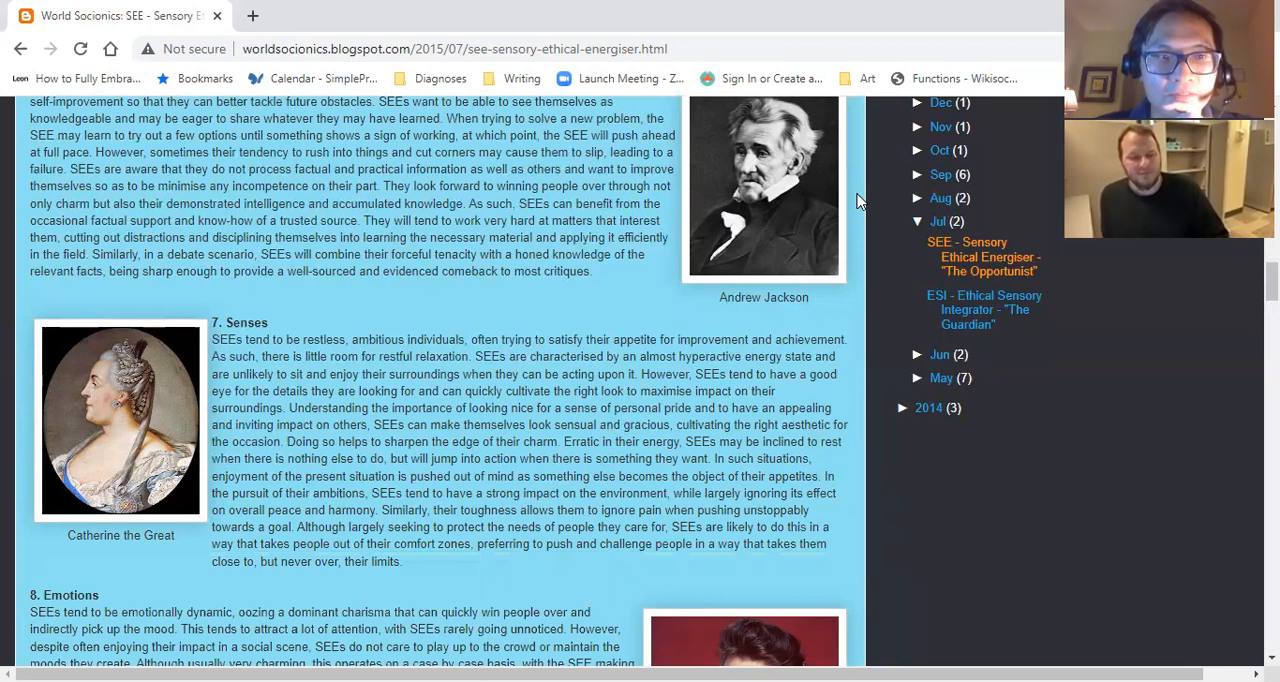
pyautogui.scroll(-3)
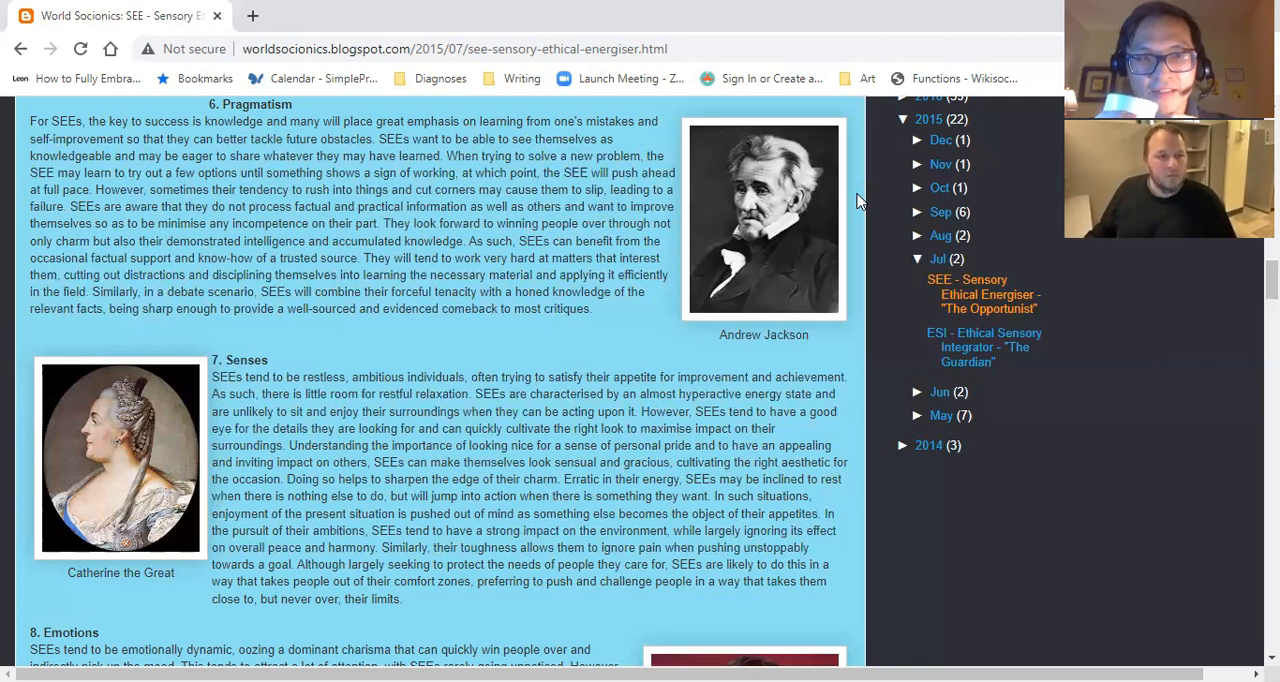
pyautogui.scroll(-3)
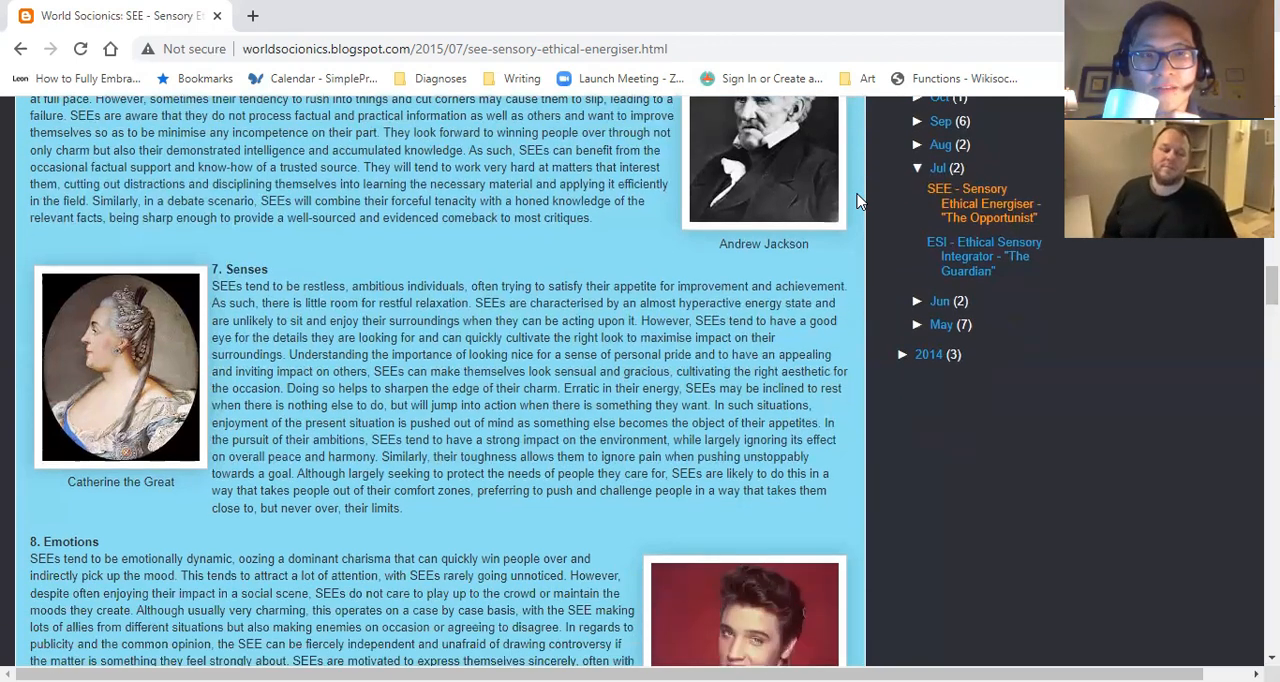
pyautogui.scroll(-3)
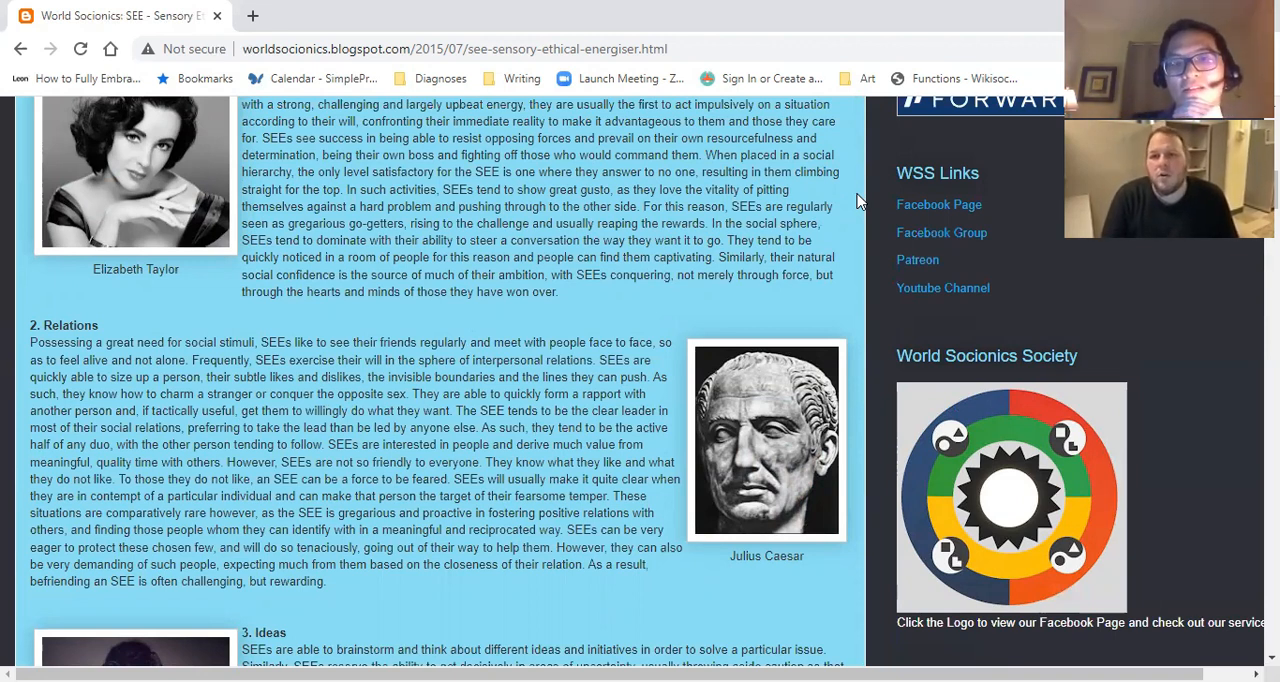
pyautogui.scroll(-3)
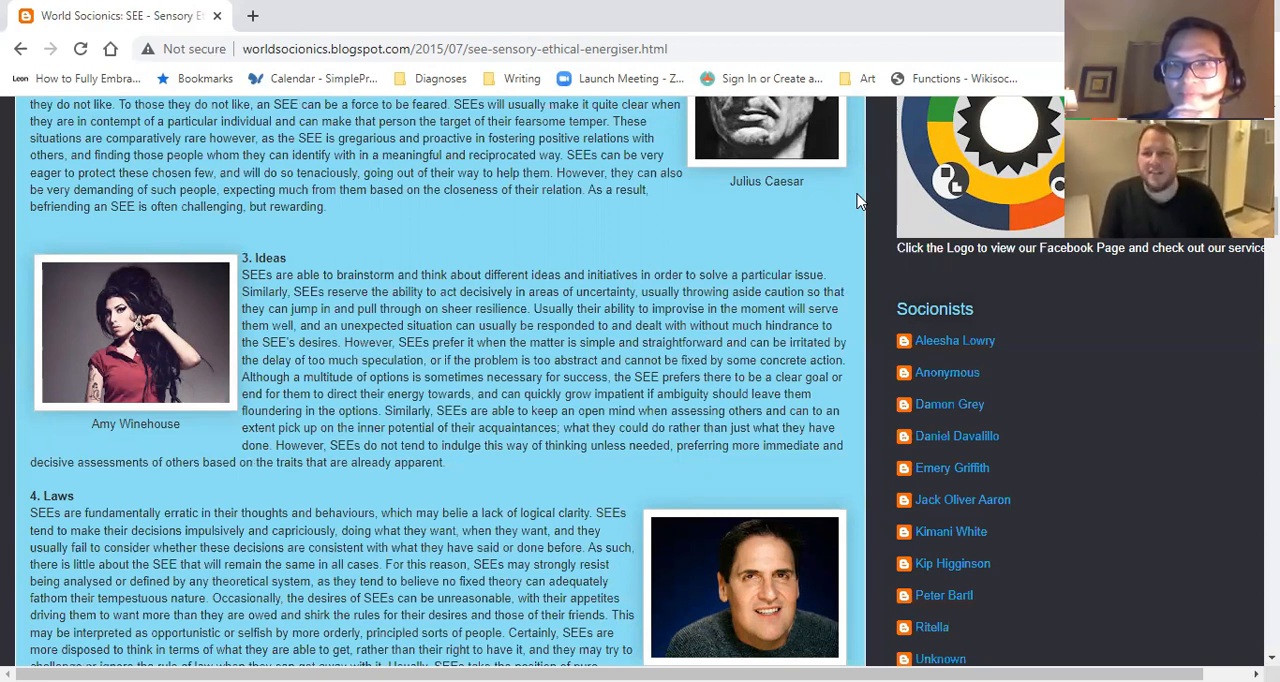
pyautogui.scroll(-3)
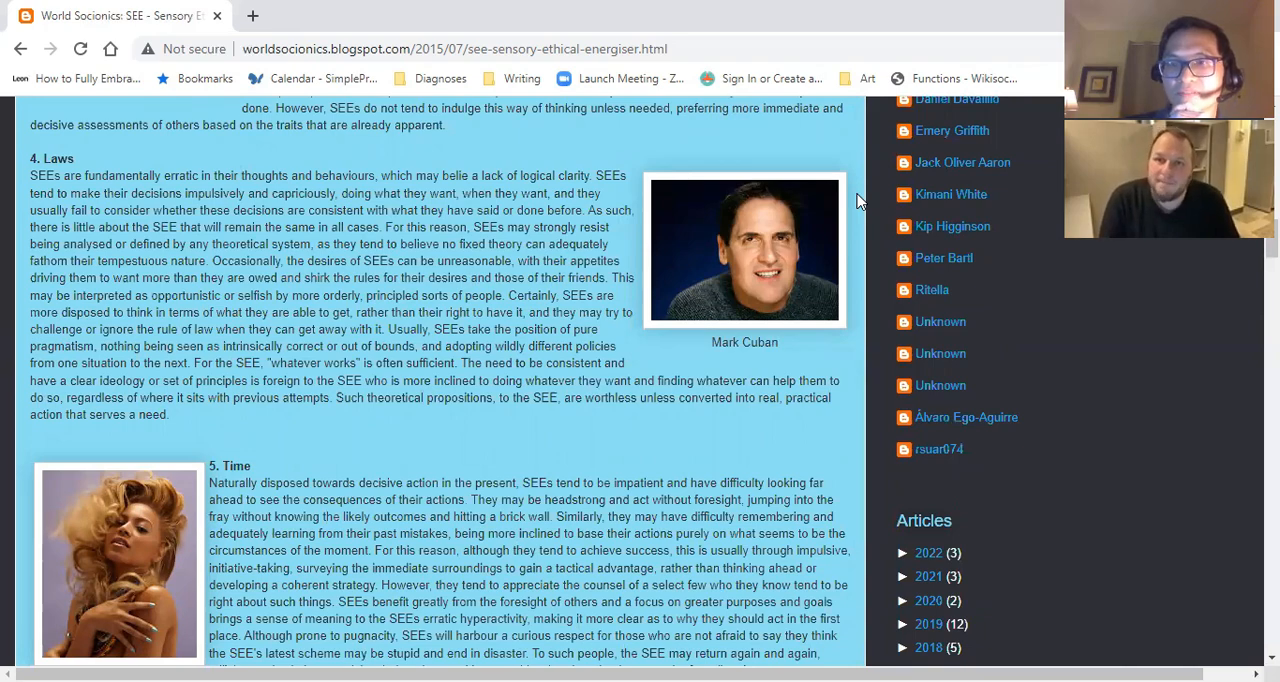
pyautogui.scroll(-3)
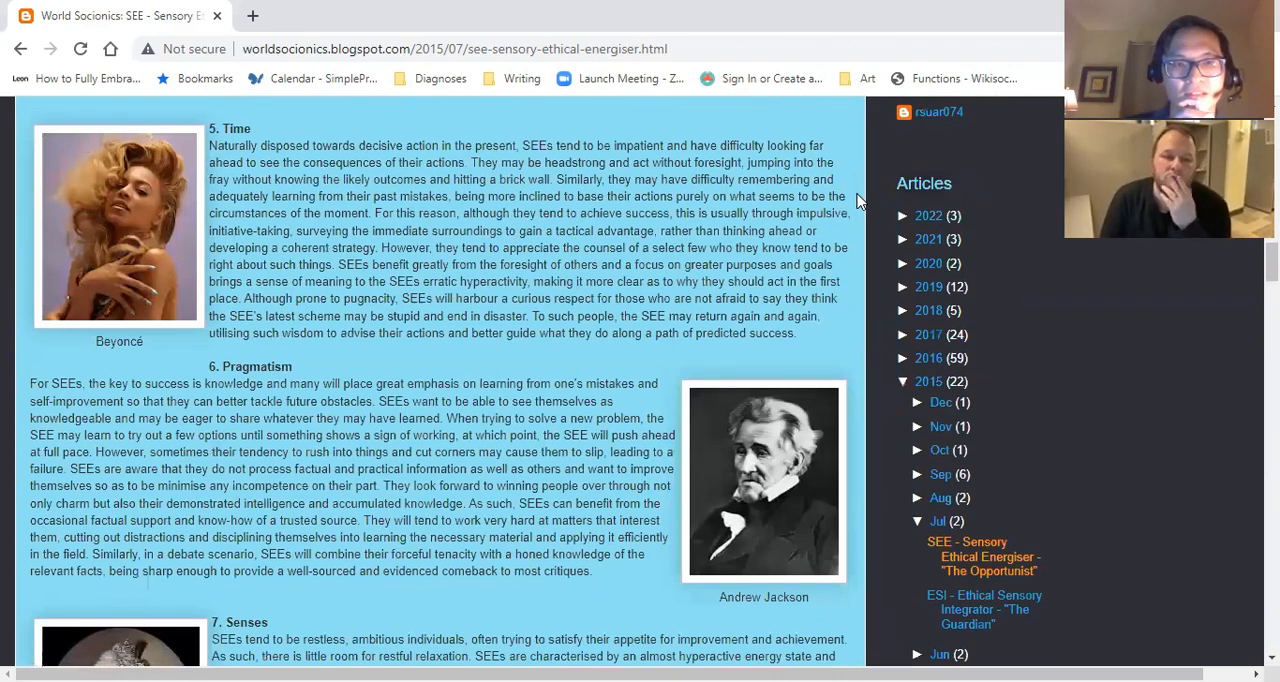
pyautogui.scroll(-3)
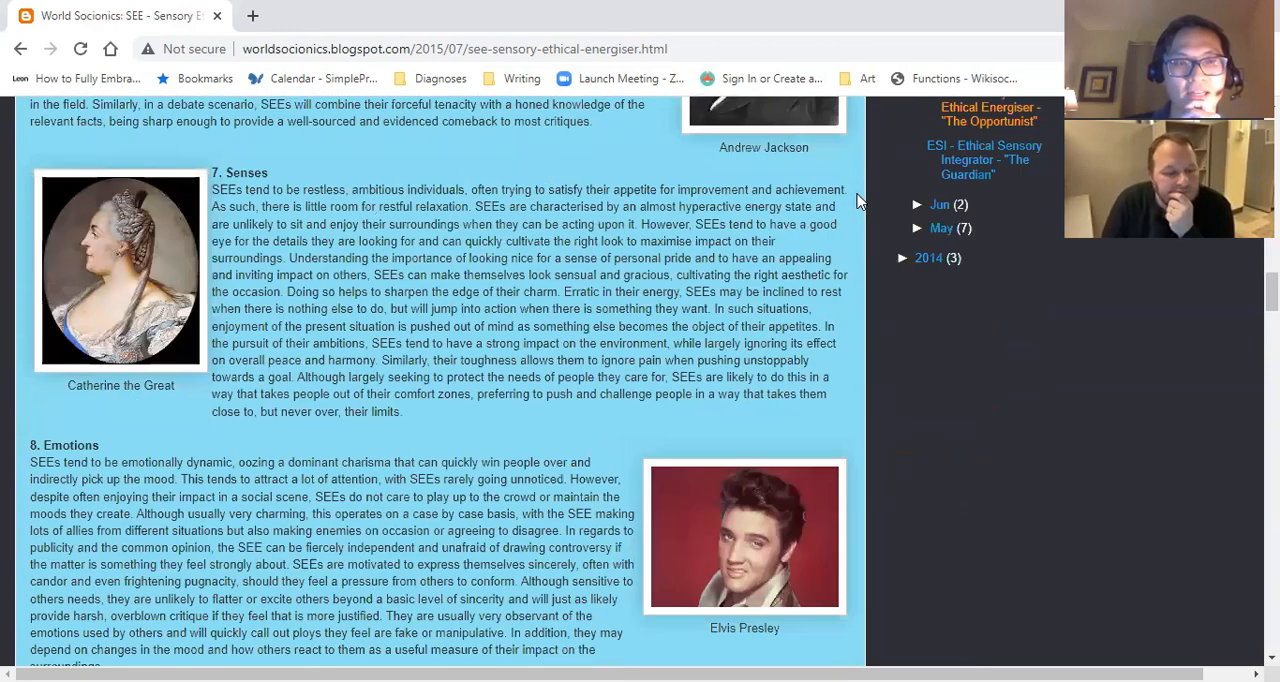
pyautogui.scroll(-3)
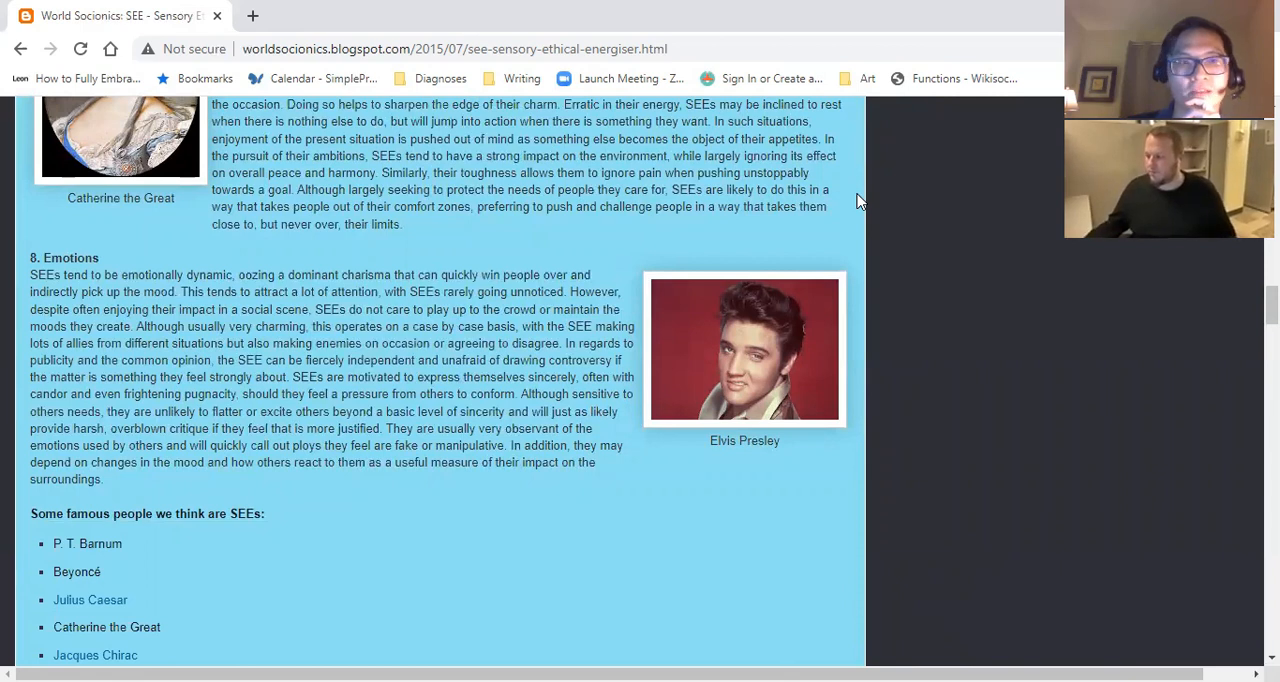
pyautogui.scroll(-3)
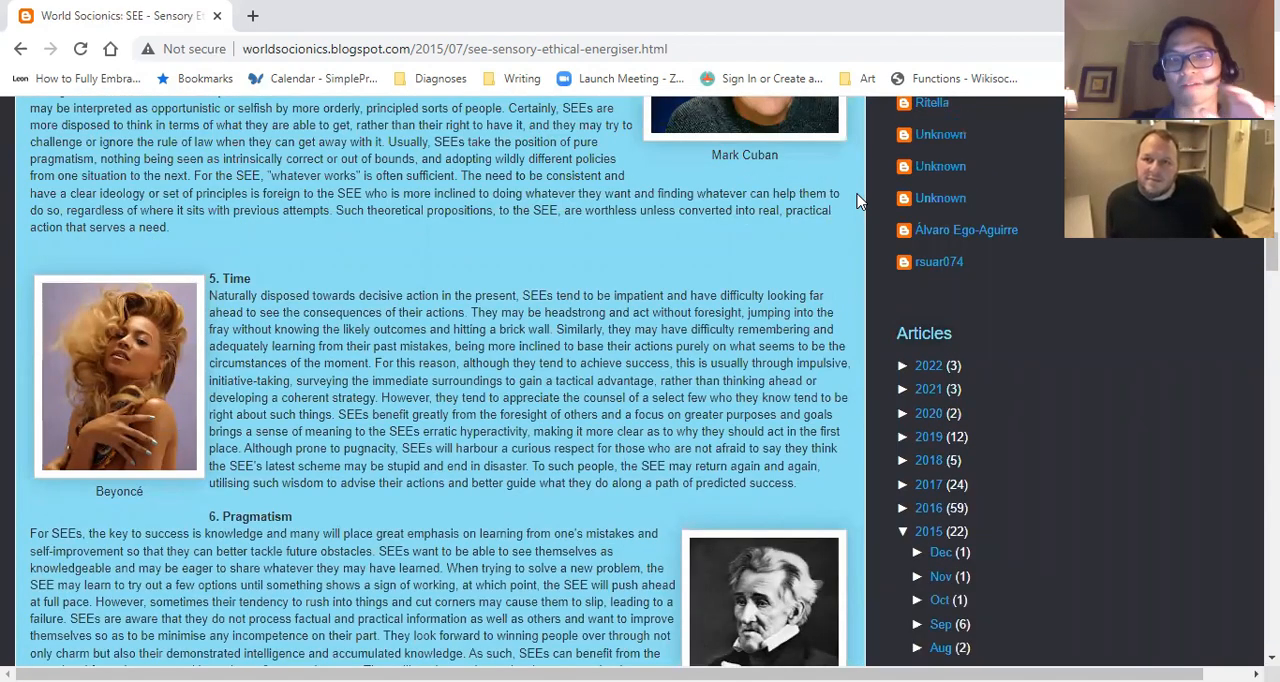
pyautogui.scroll(-3)
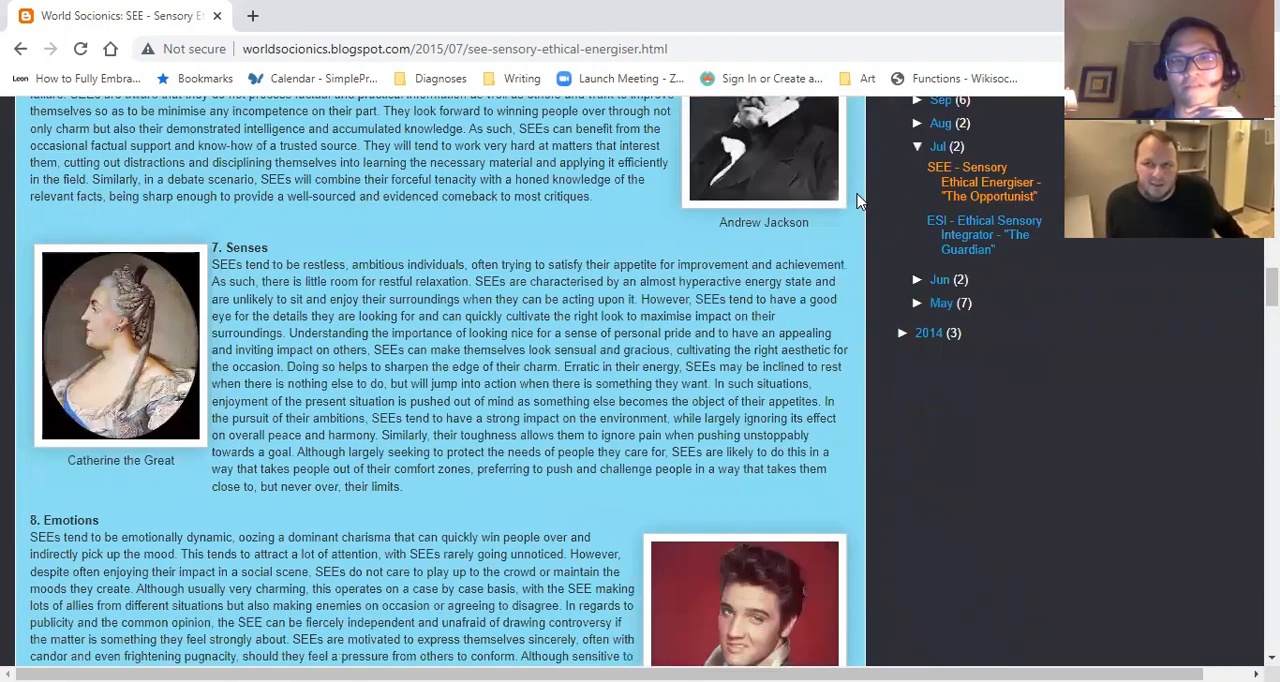